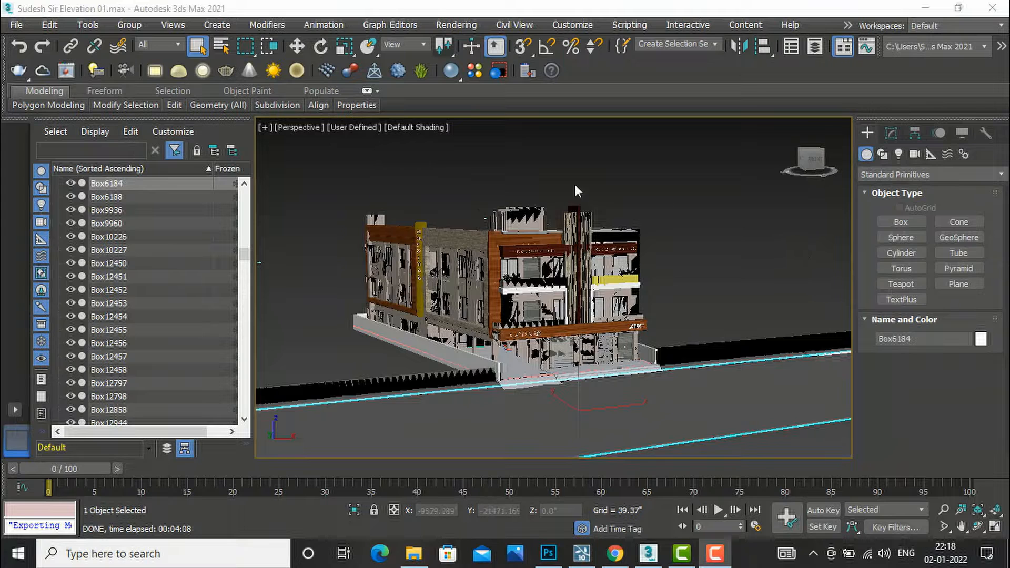
mouse_move(603, 176)
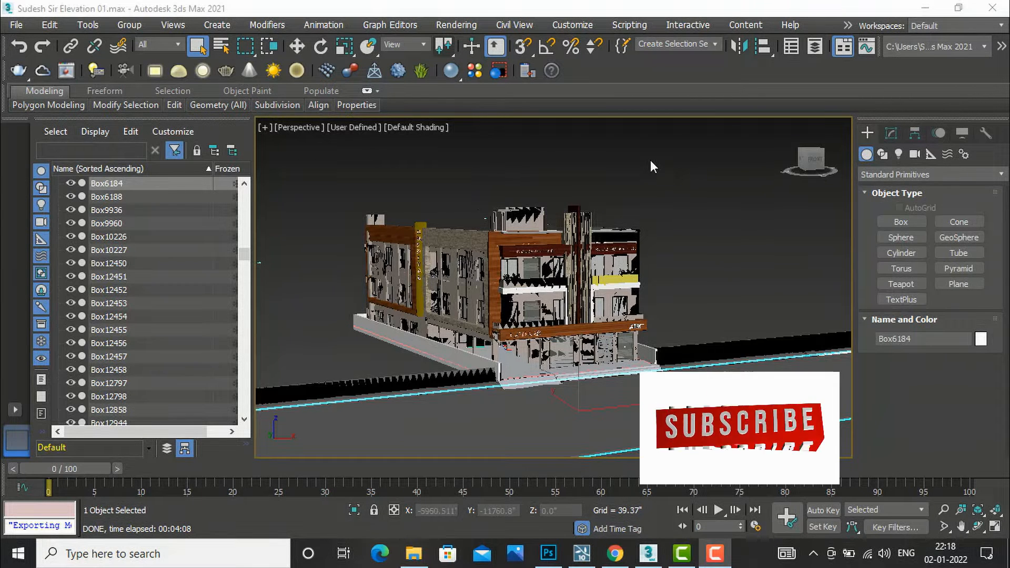
Start a File > Export and create Desktop folder '3DS MAX LUMION WAYS' as the destination.
click(15, 24)
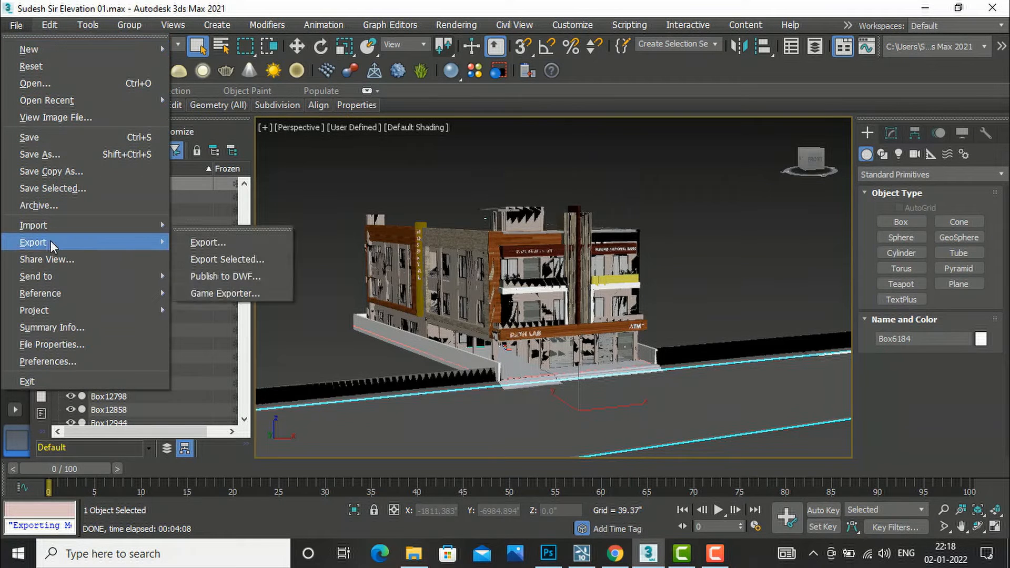
mouse_move(207, 242)
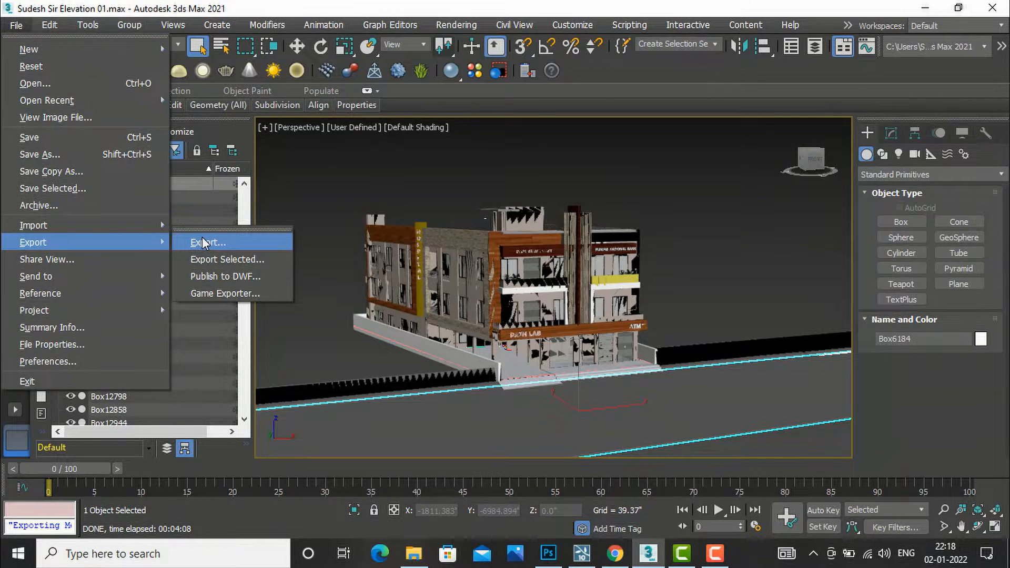
click(208, 242)
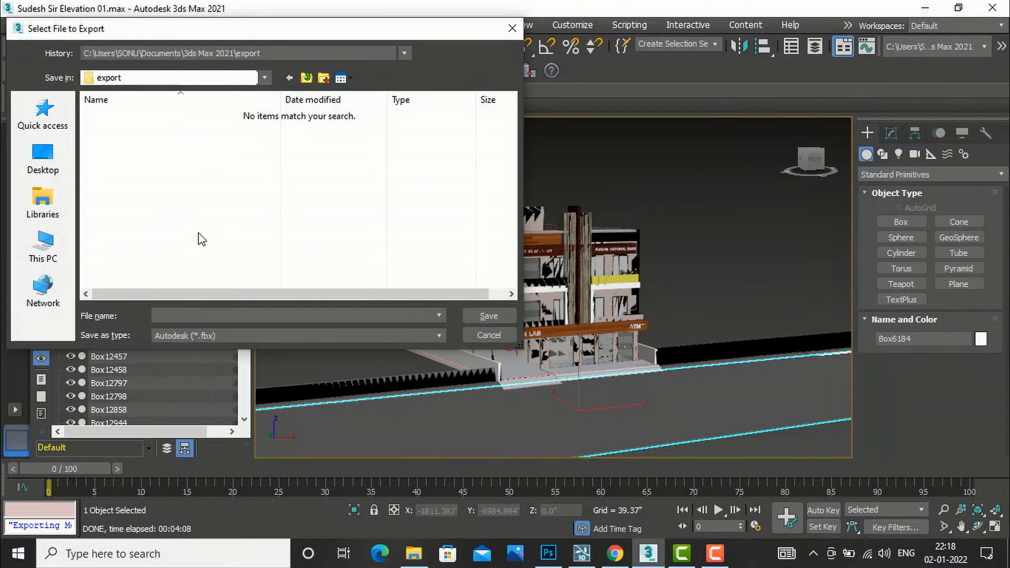
click(42, 158)
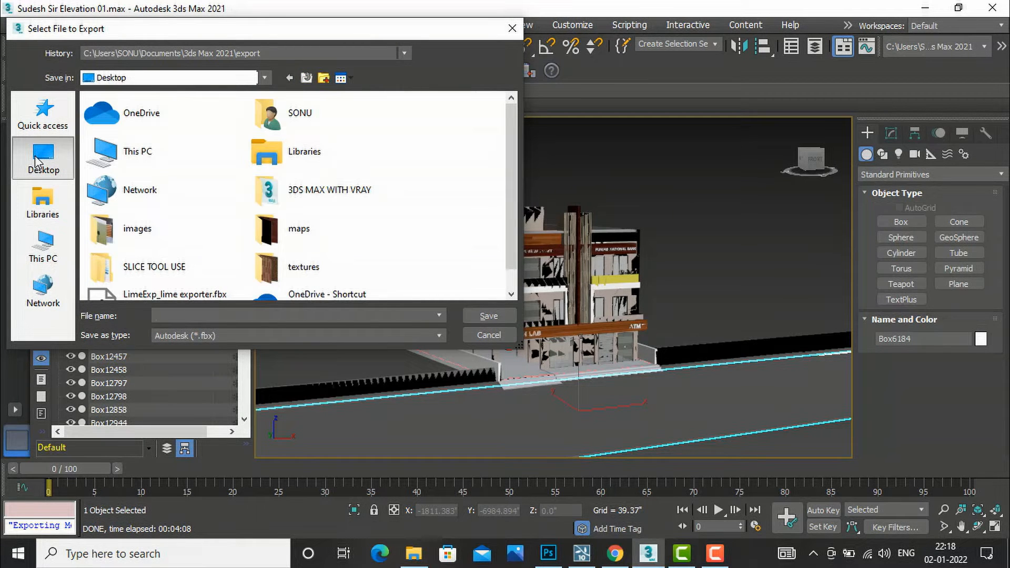
click(297, 315)
text(3DS MAX)
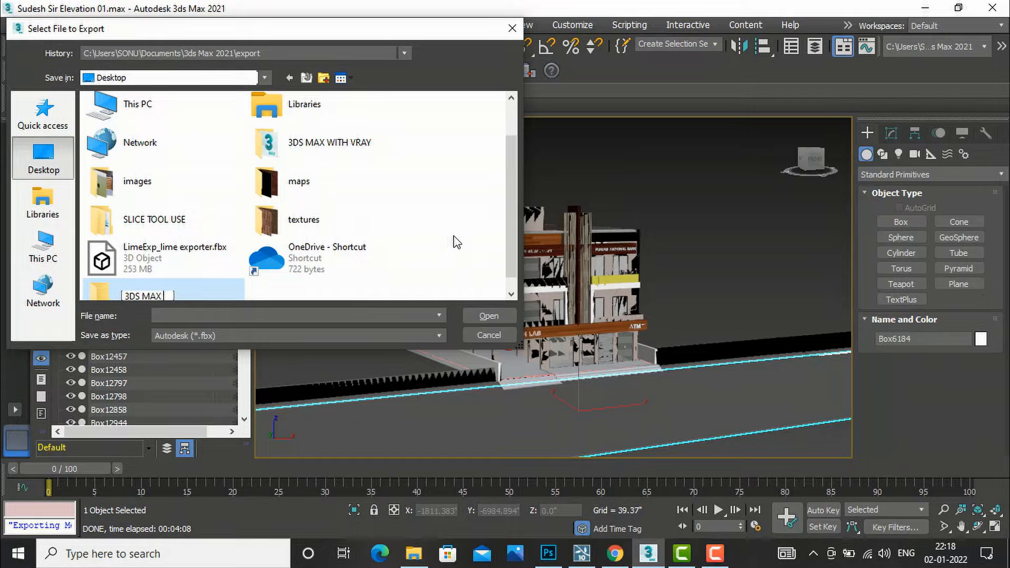
text(LUMION)
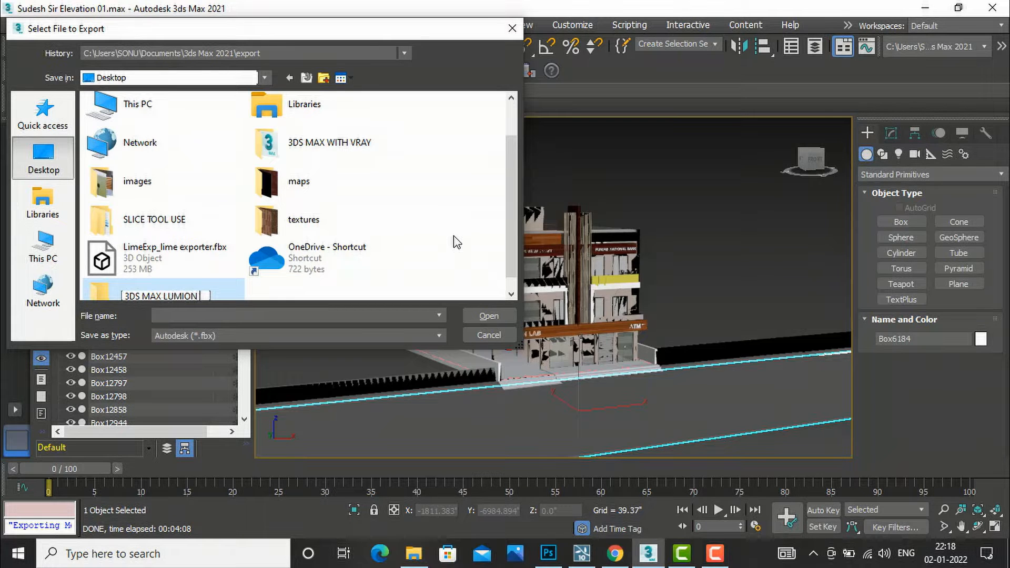
text(WAYS)
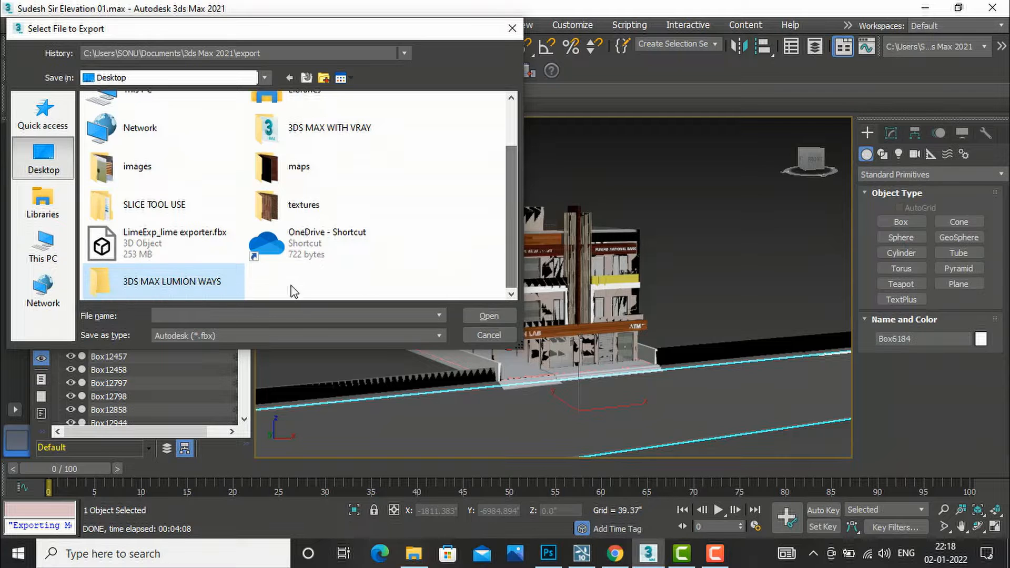
click(437, 336)
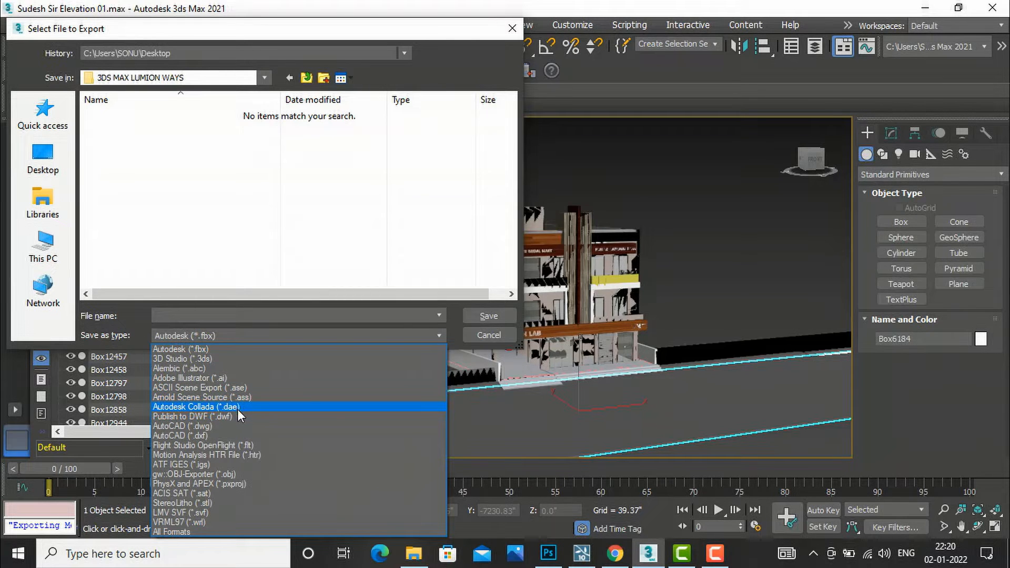
Save the scene as Autodesk Collada file 'DAE MAX' and acknowledge the export warnings.
click(196, 407)
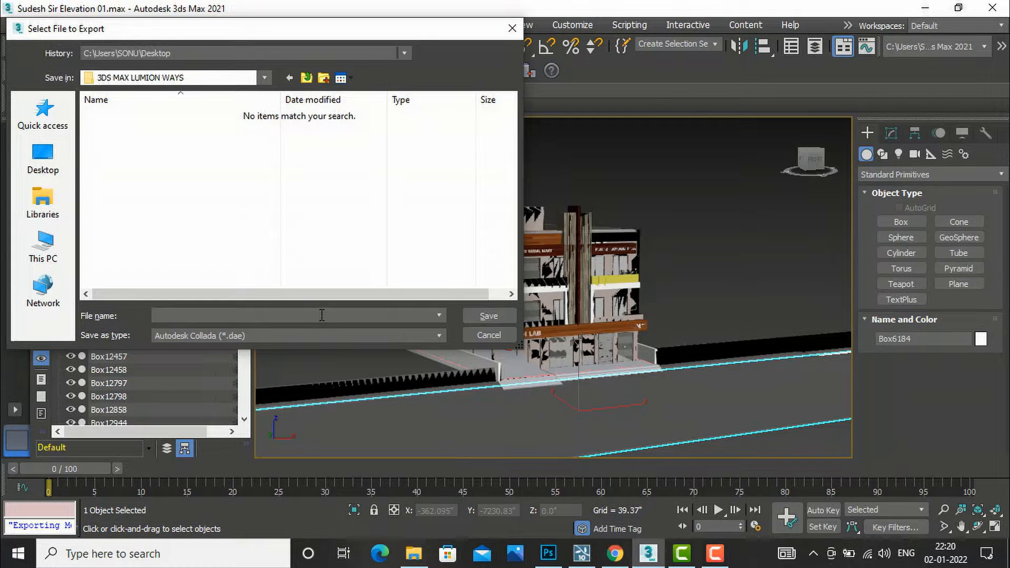
text(DAE MAX)
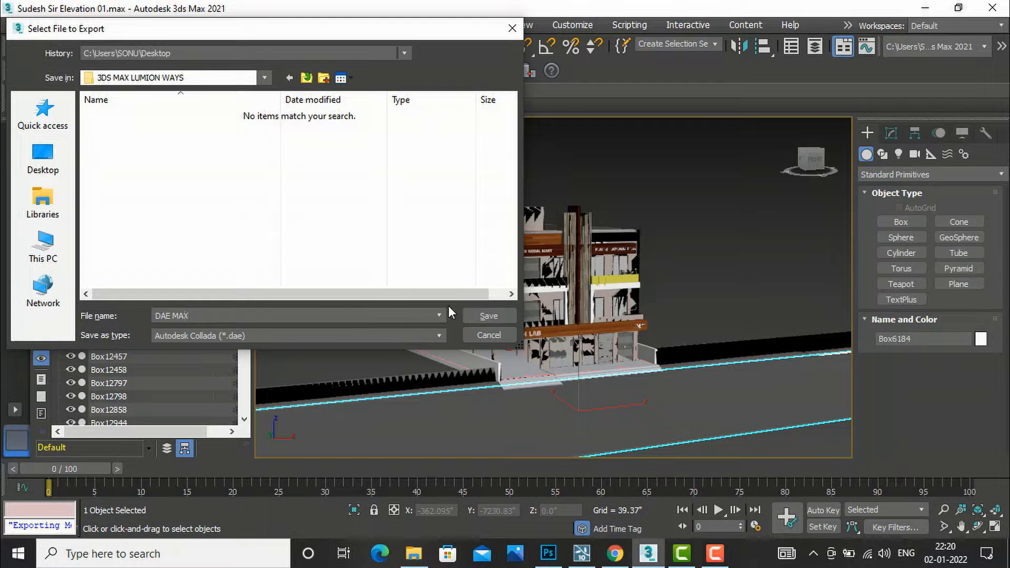
click(488, 335)
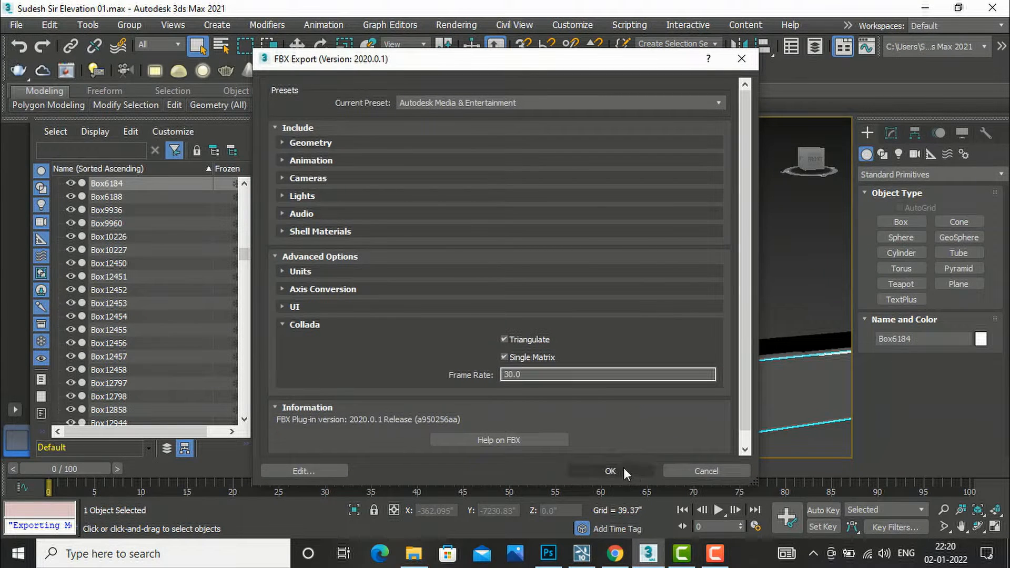
click(610, 471)
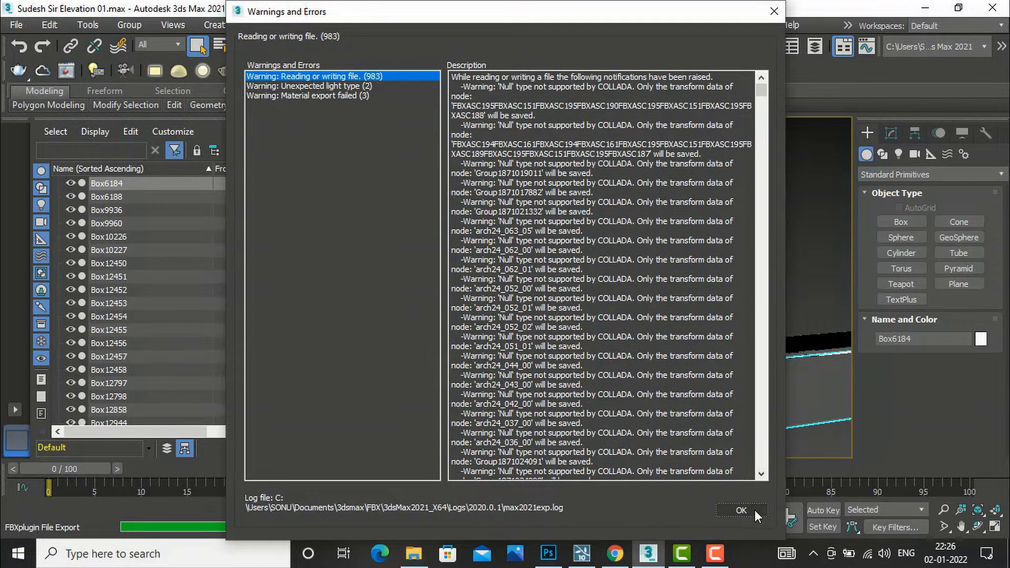
click(740, 510)
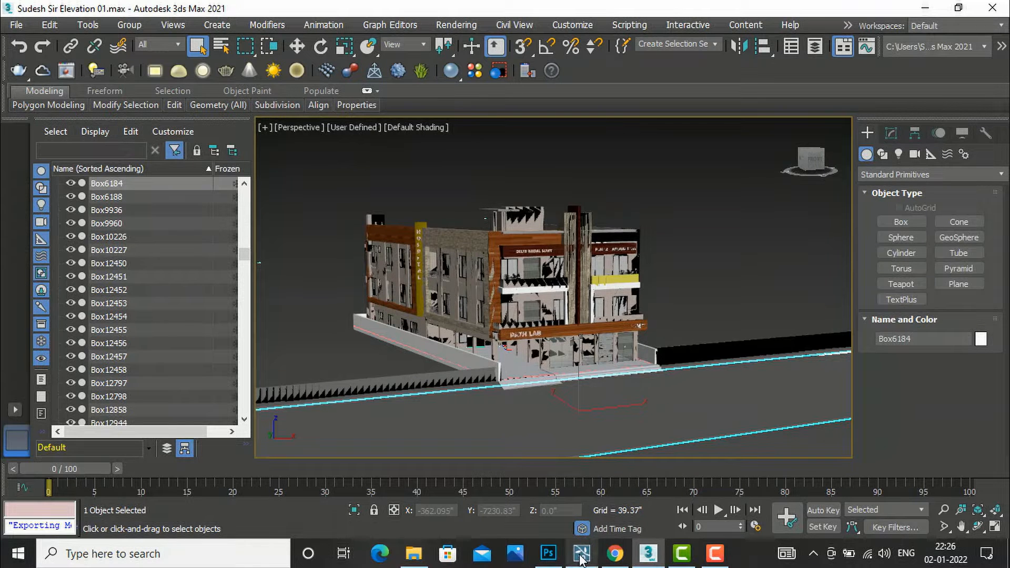
In Lumion, select DAE MAX.dae (Collada type) from the 3DS MAX LUMION WAYS folder for import.
click(581, 553)
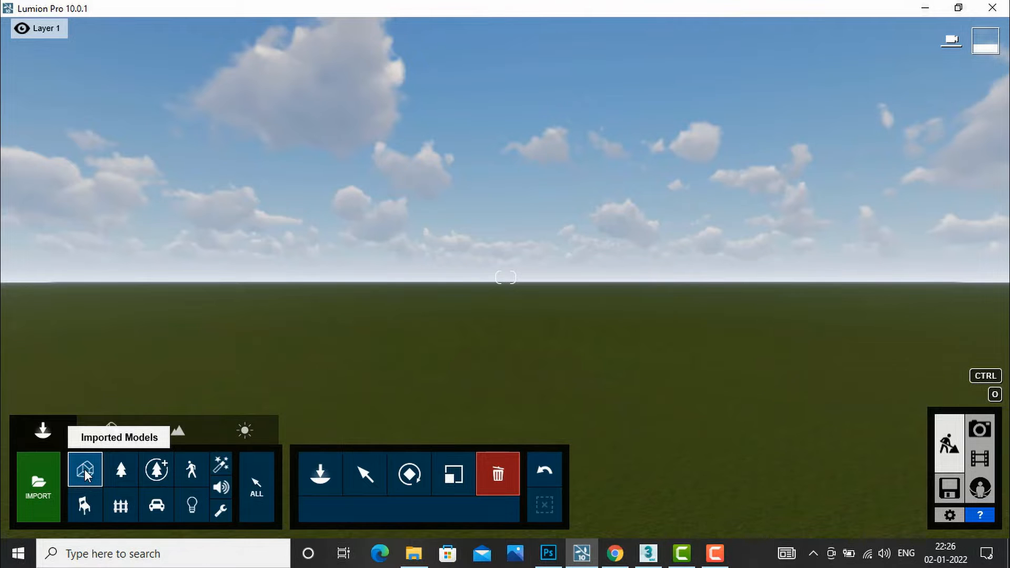
mouse_move(39, 480)
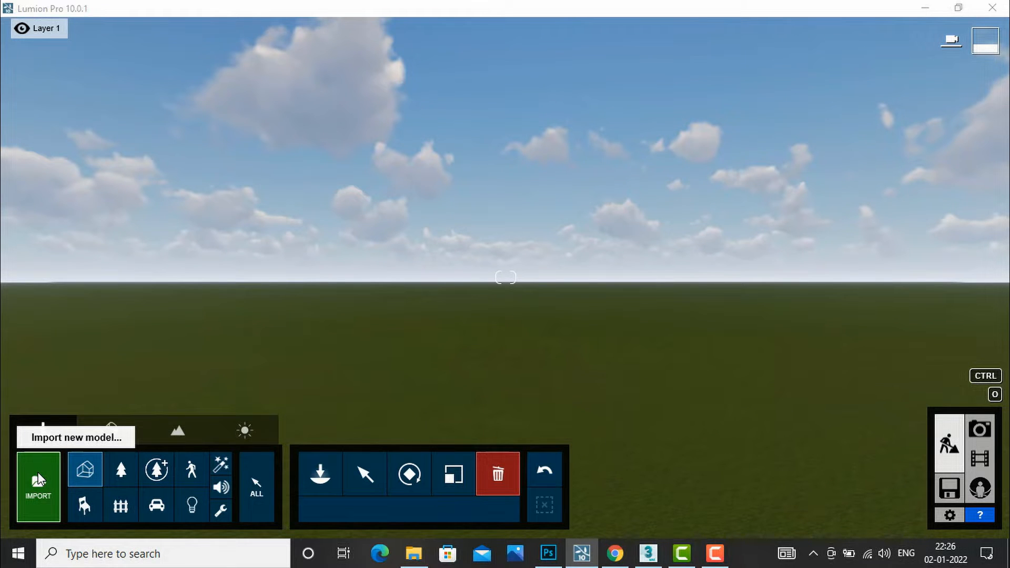
click(38, 486)
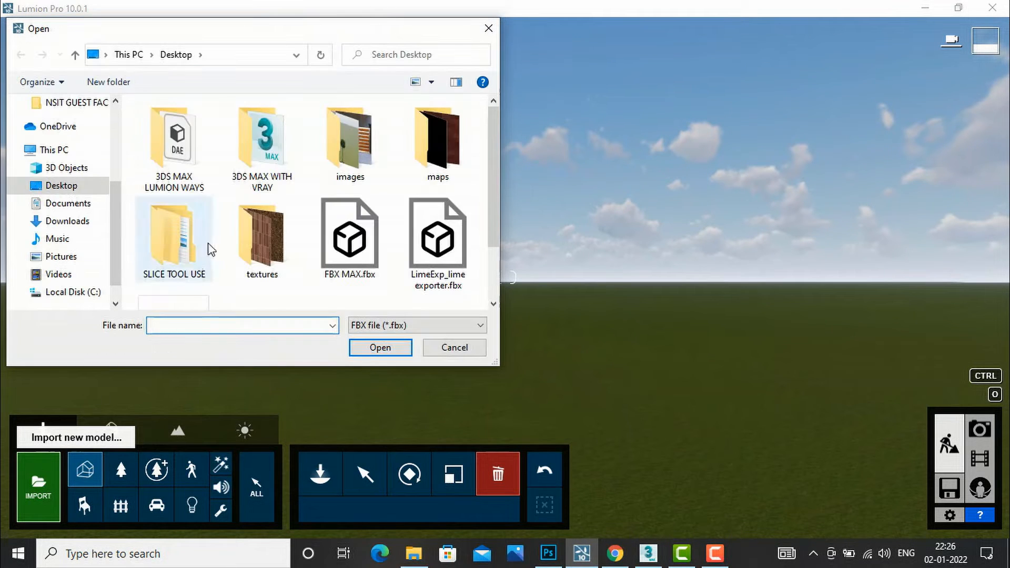
double_click(173, 136)
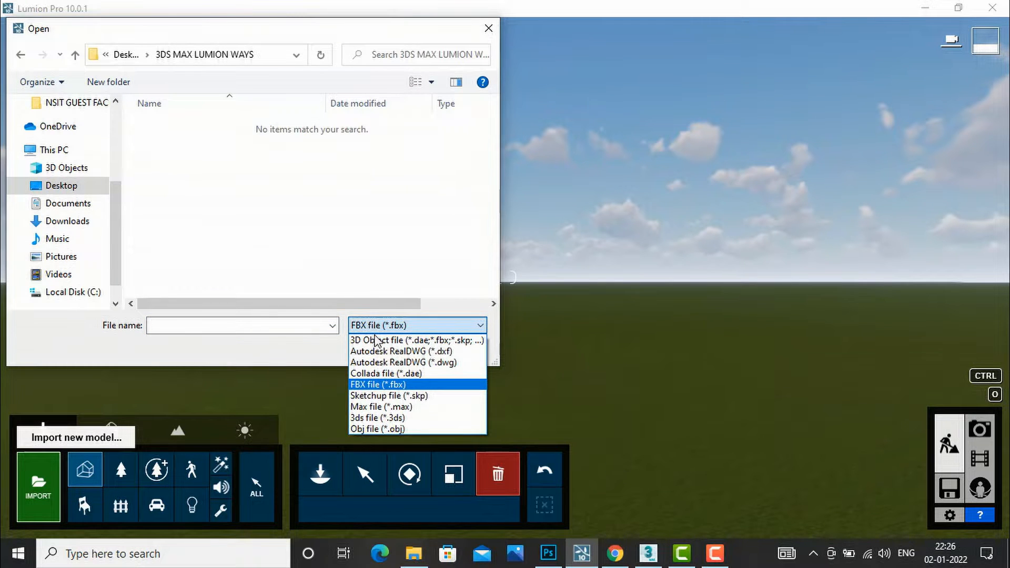
click(387, 373)
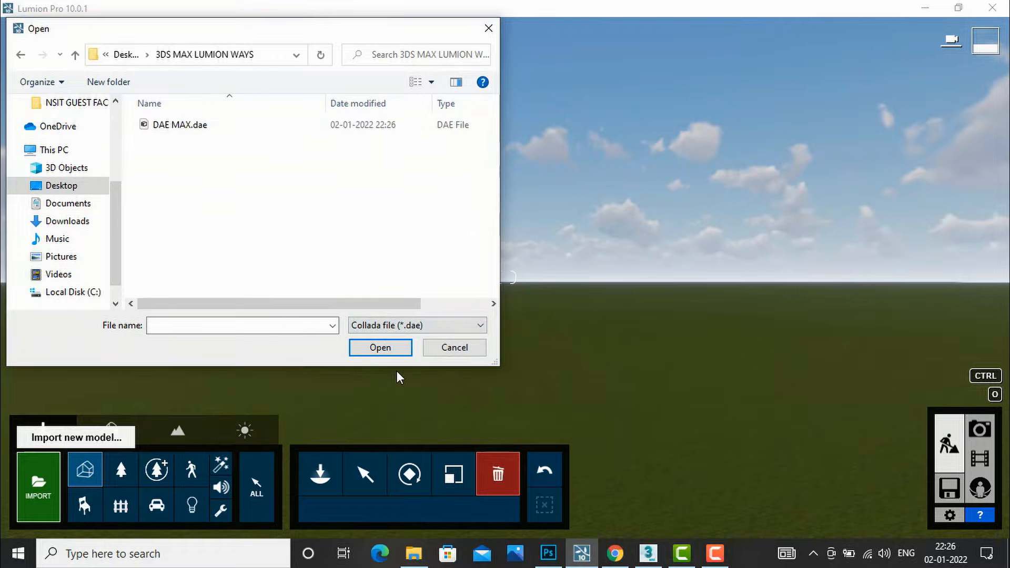
click(180, 125)
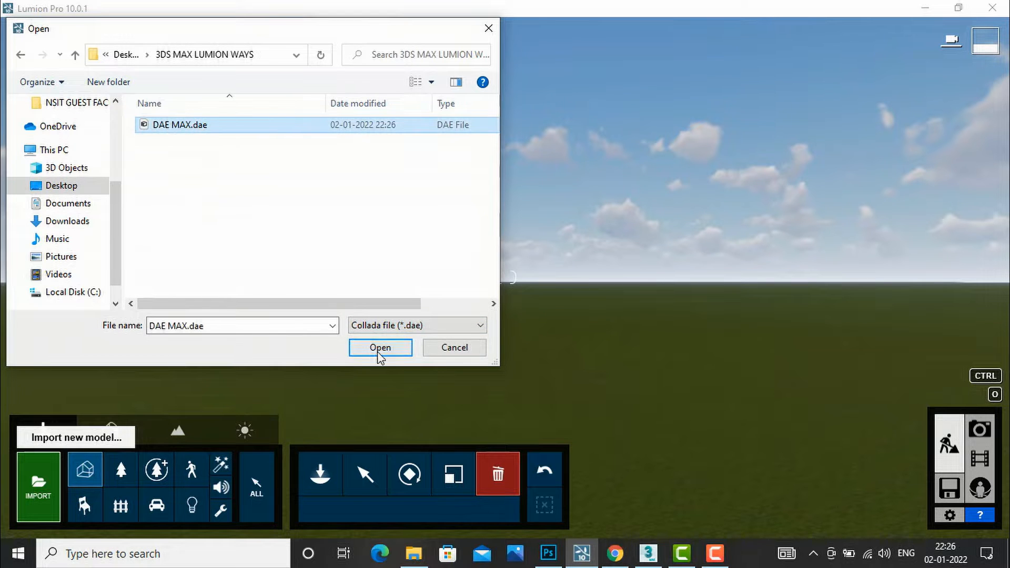
click(380, 348)
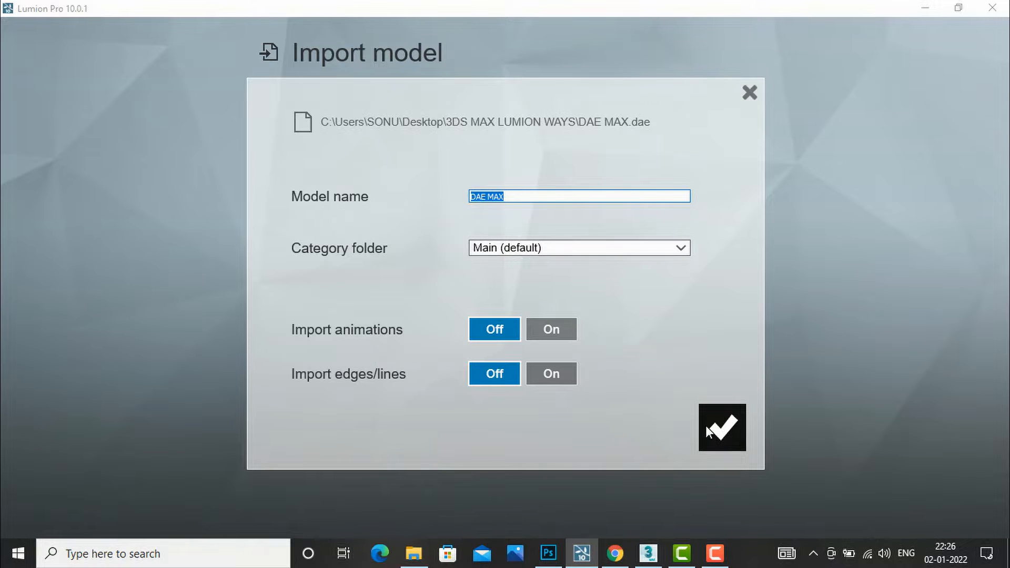
Confirm the Import model dialog so the DAE MAX building lands in the scene.
click(722, 428)
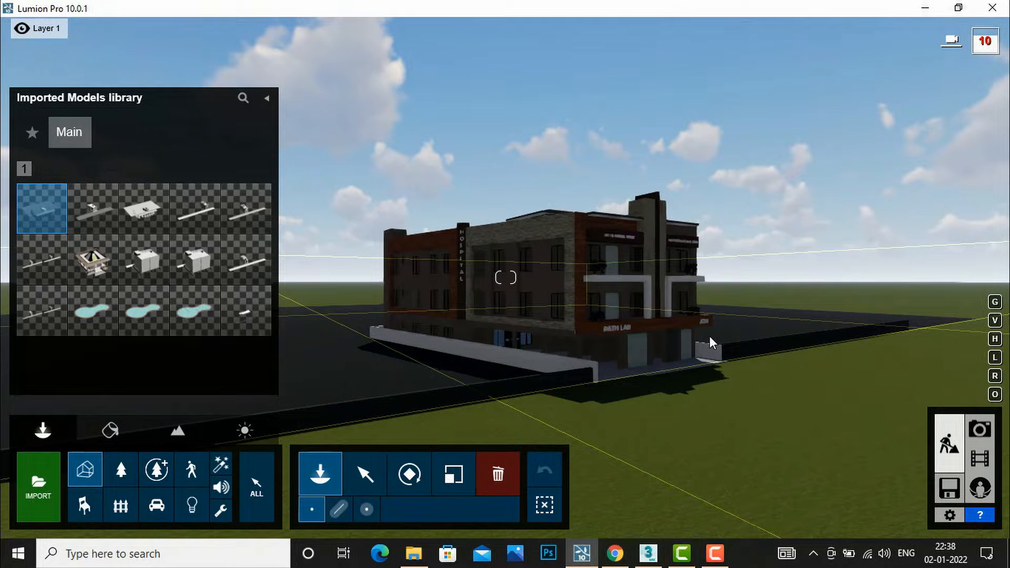
mouse_move(767, 205)
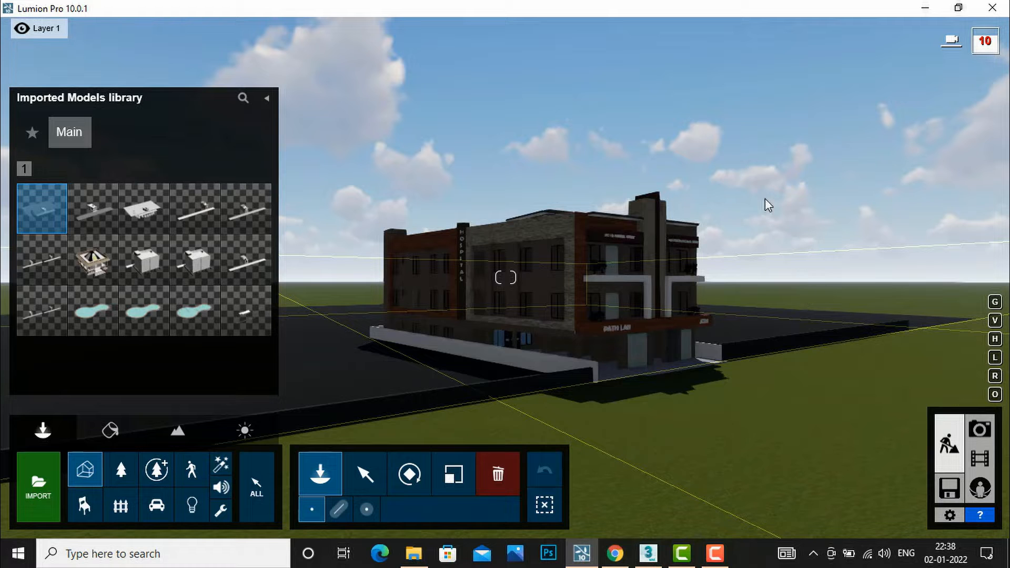
mouse_move(689, 282)
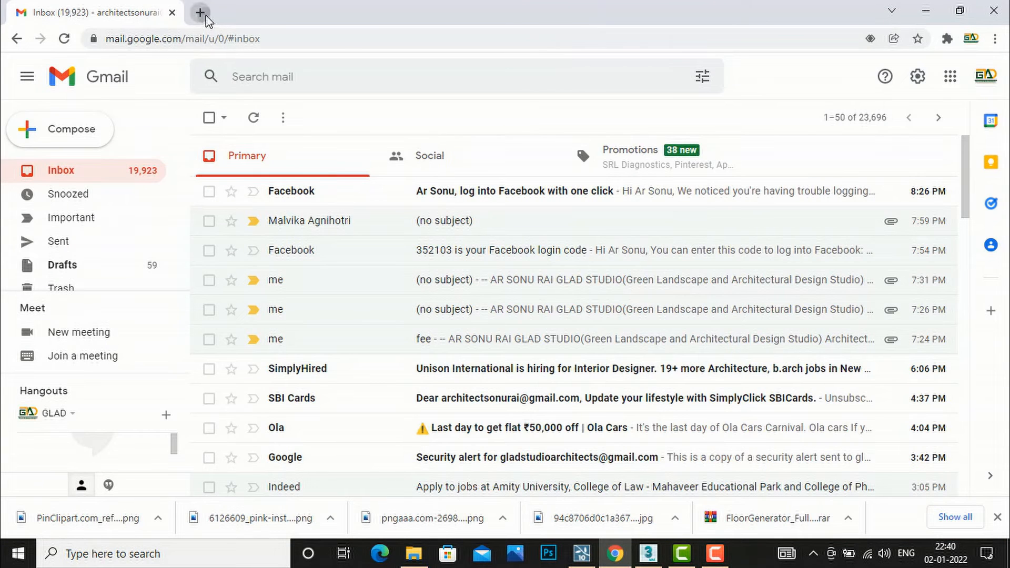
Search '3ds m', visit lime-exporter.com and browse its Download section and gallery.
click(200, 13)
text(lime exporter for)
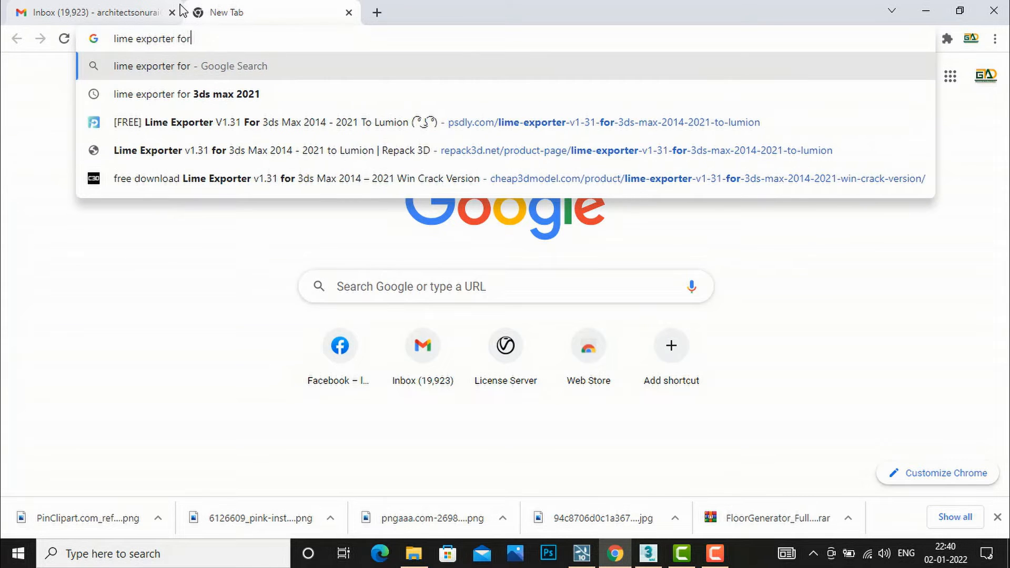
text(3ds max 2021)
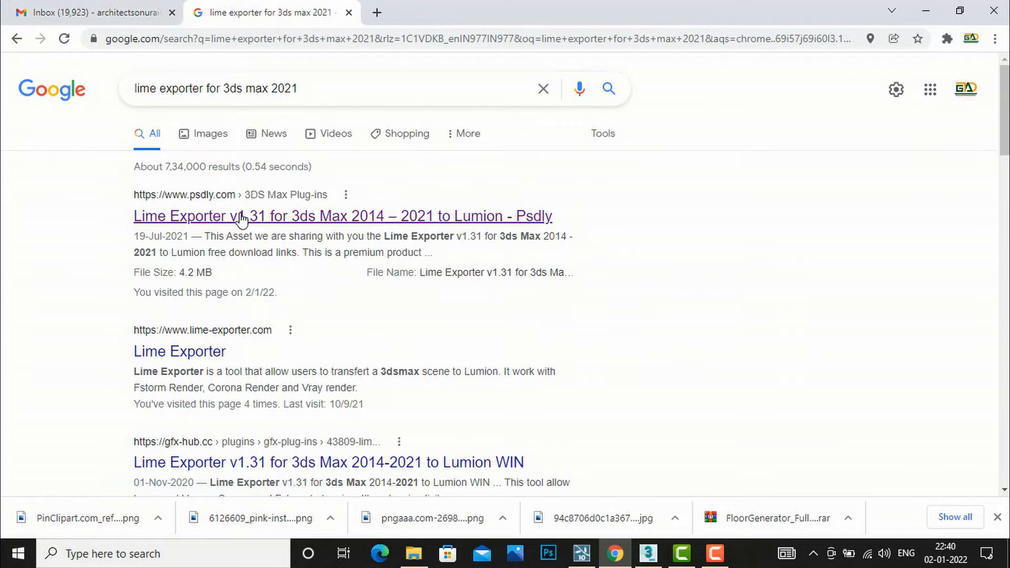
mouse_move(180, 351)
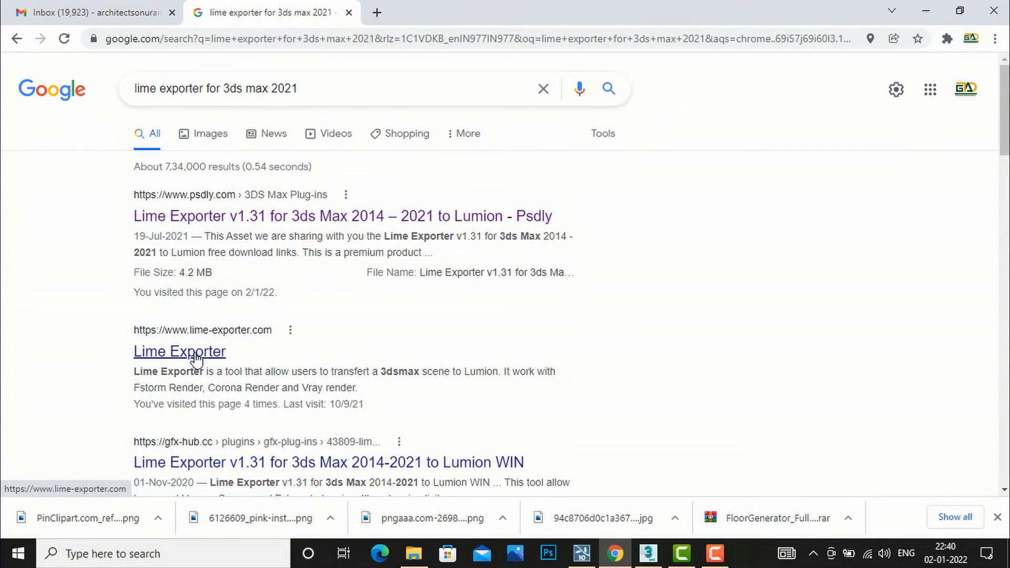
click(179, 352)
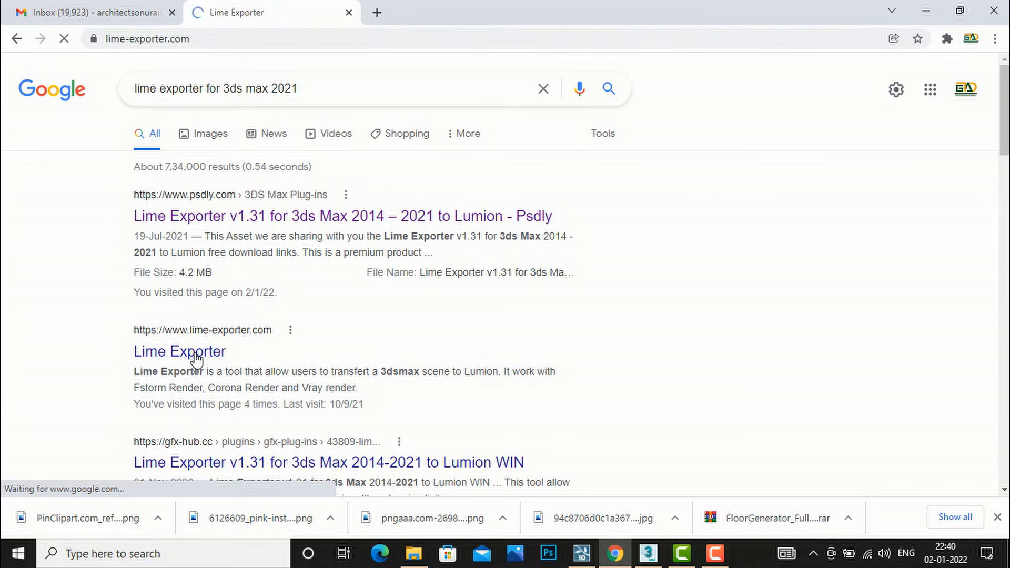
click(179, 352)
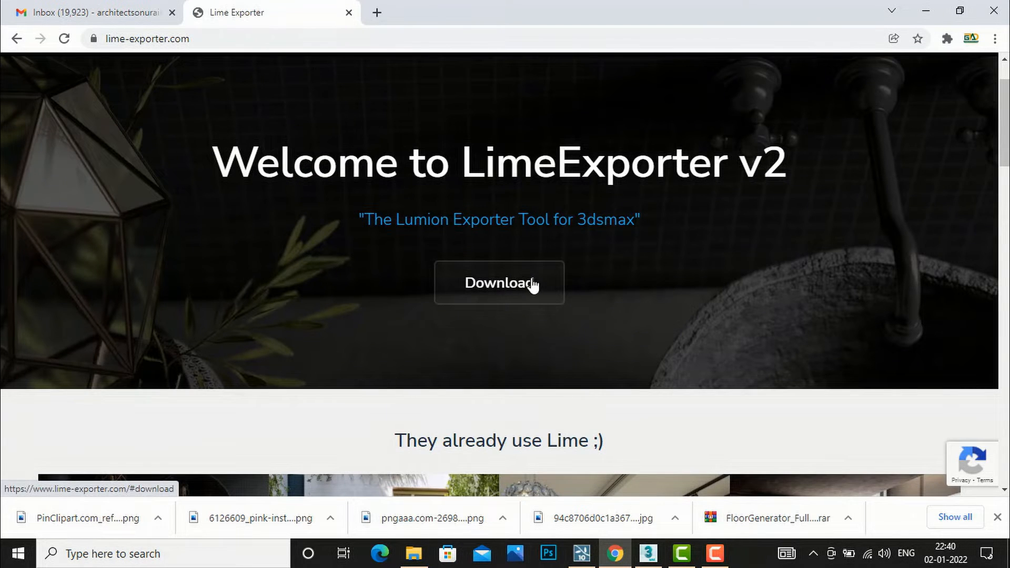
scroll(down, 3)
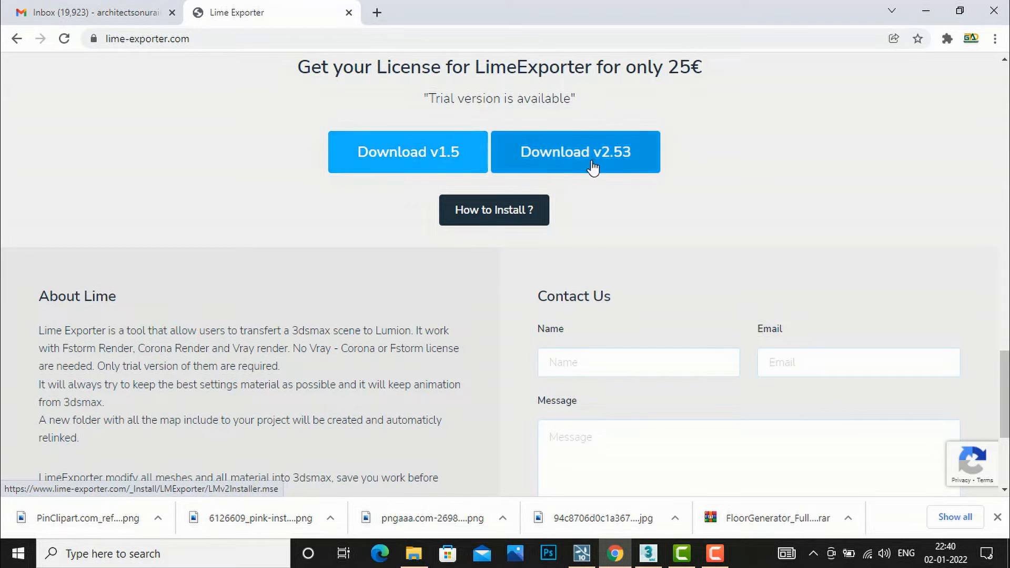
mouse_move(448, 170)
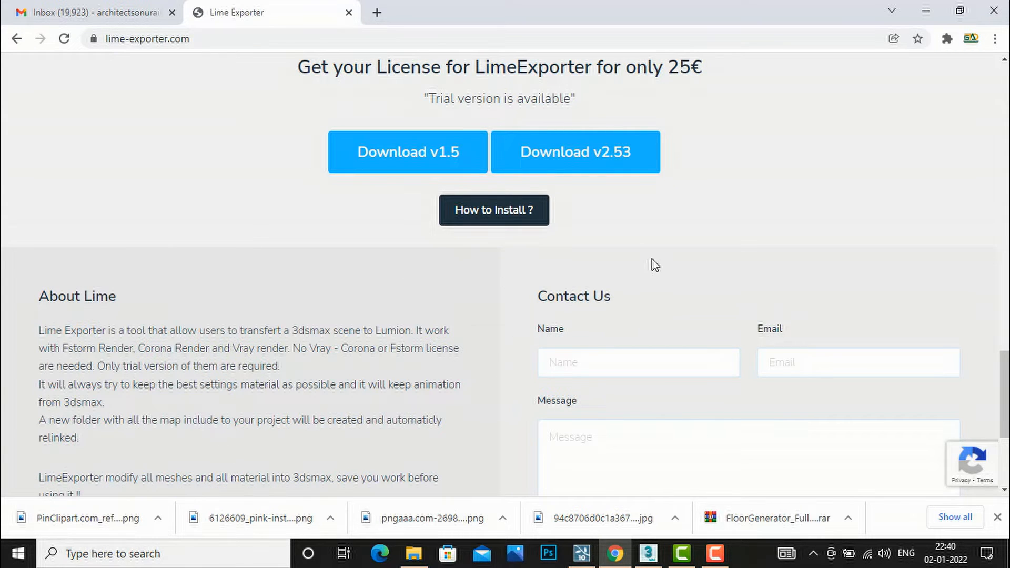
scroll(down, 3)
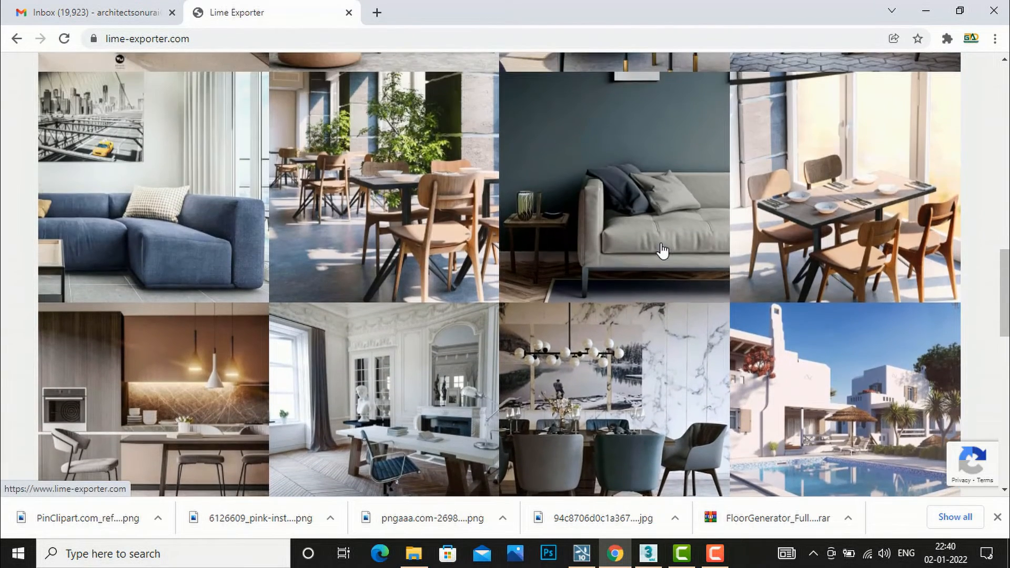
scroll(down, 3)
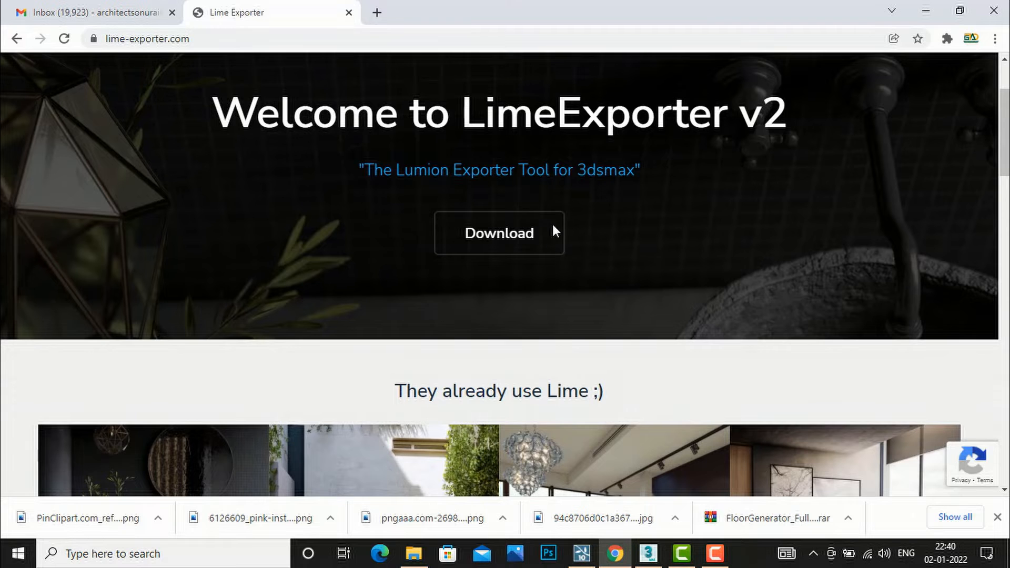
scroll(down, 3)
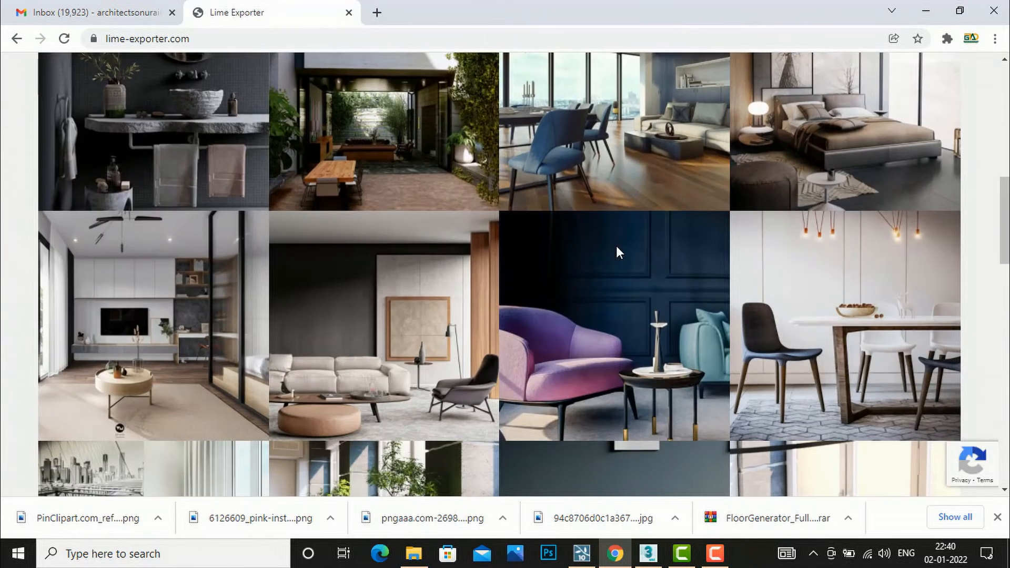
scroll(down, 3)
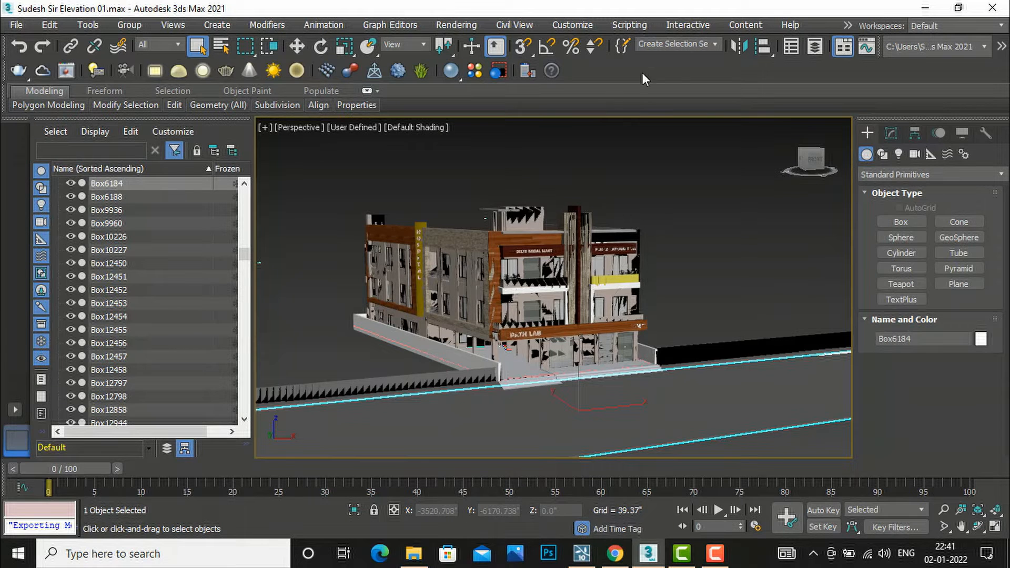
mouse_move(843, 46)
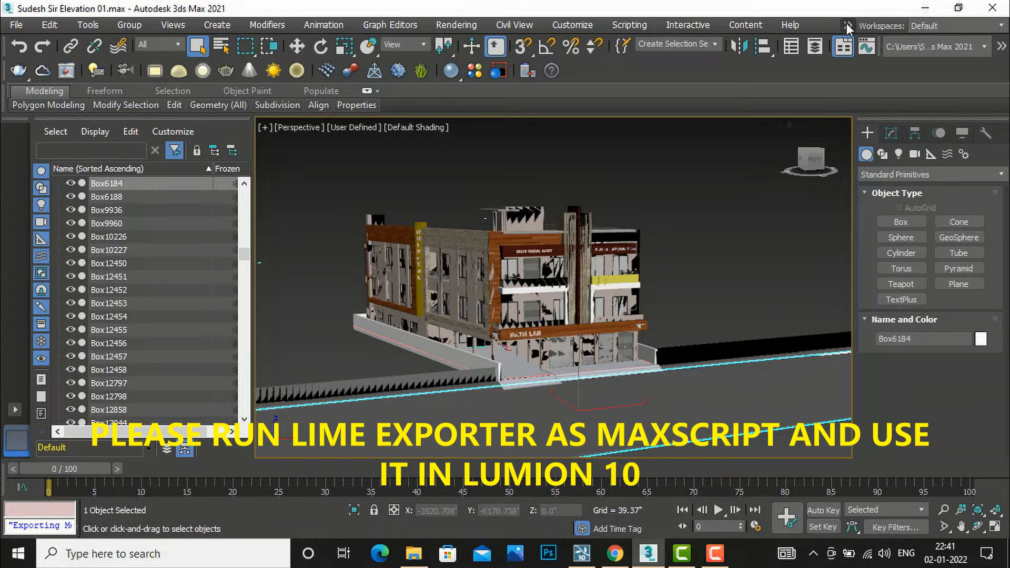
Expand the menu-bar overflow to reveal the LM Exporter menu.
click(848, 25)
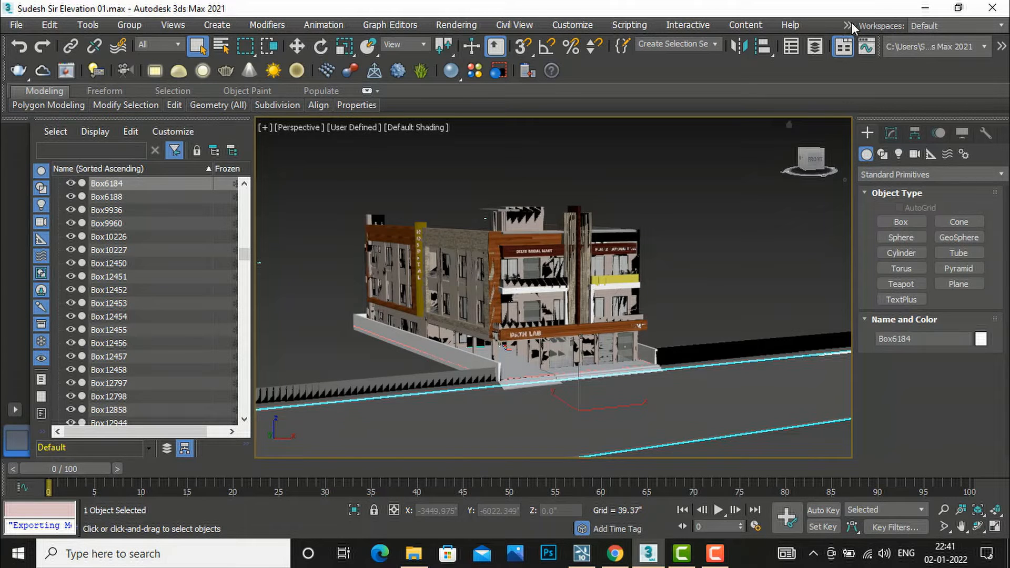
mouse_move(807, 107)
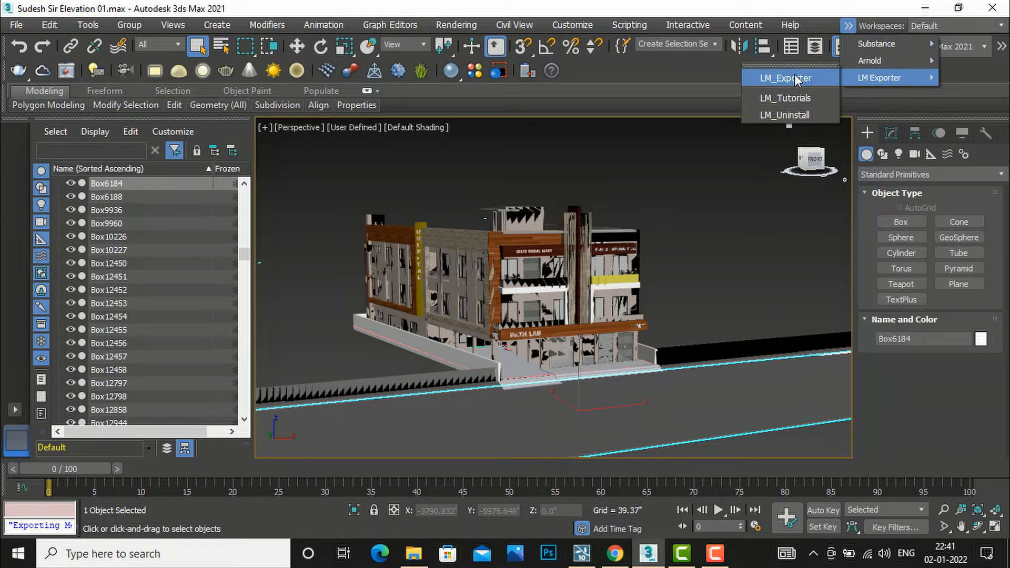
Run LM_Exporter and choose Whole Scene in the Lime Exporter dialog.
click(789, 77)
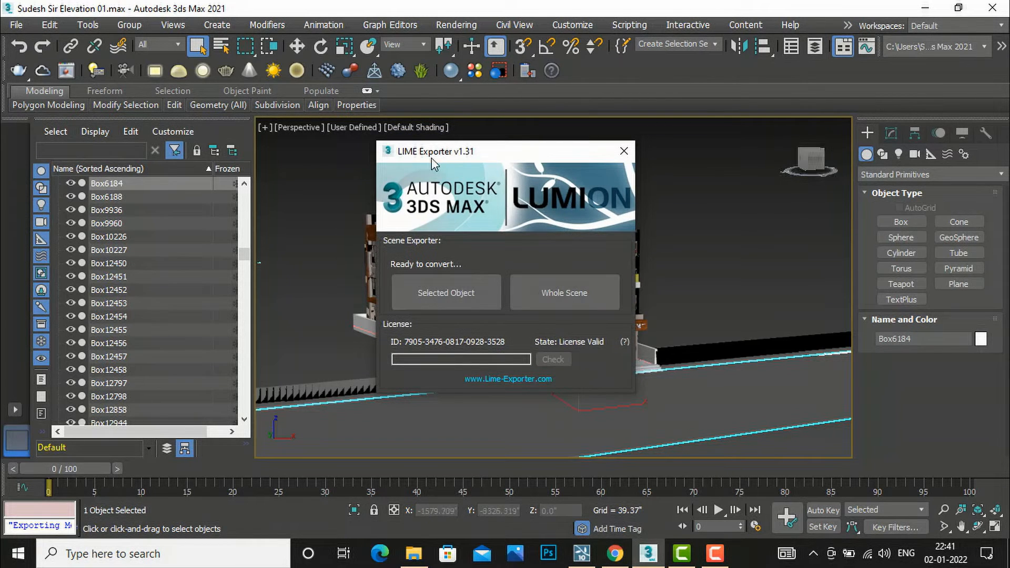
mouse_move(606, 262)
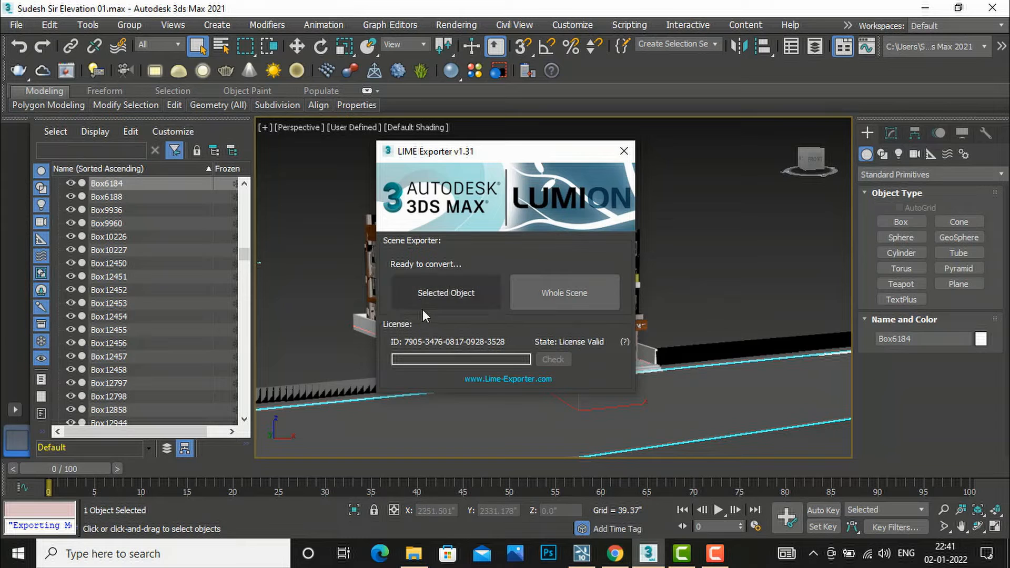
click(445, 292)
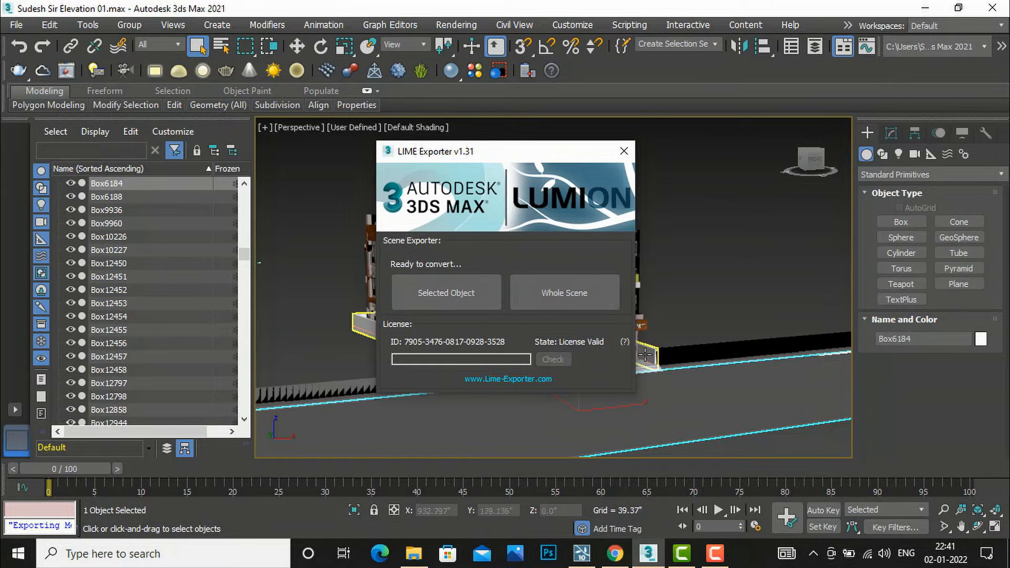
mouse_move(564, 294)
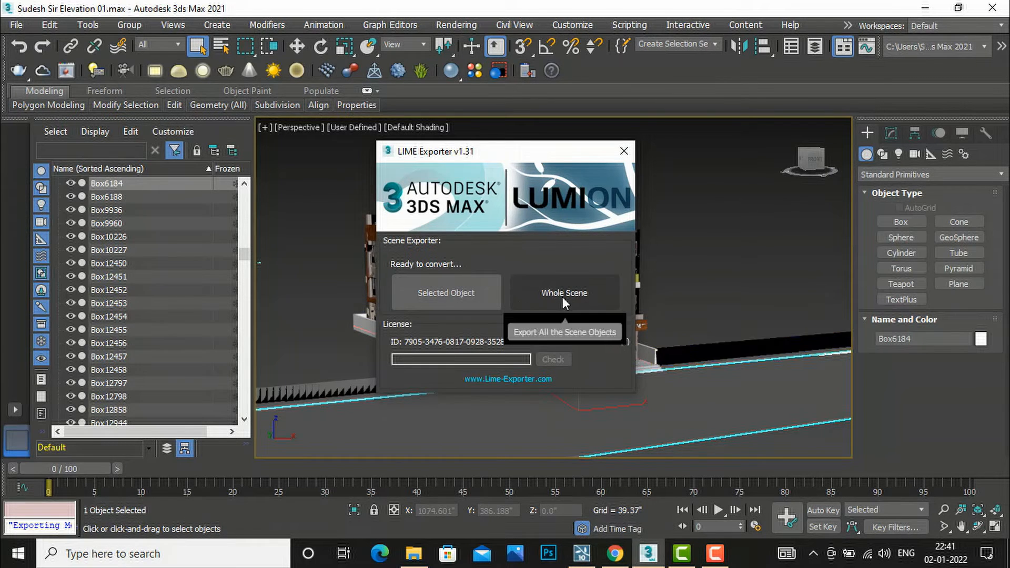
mouse_move(572, 301)
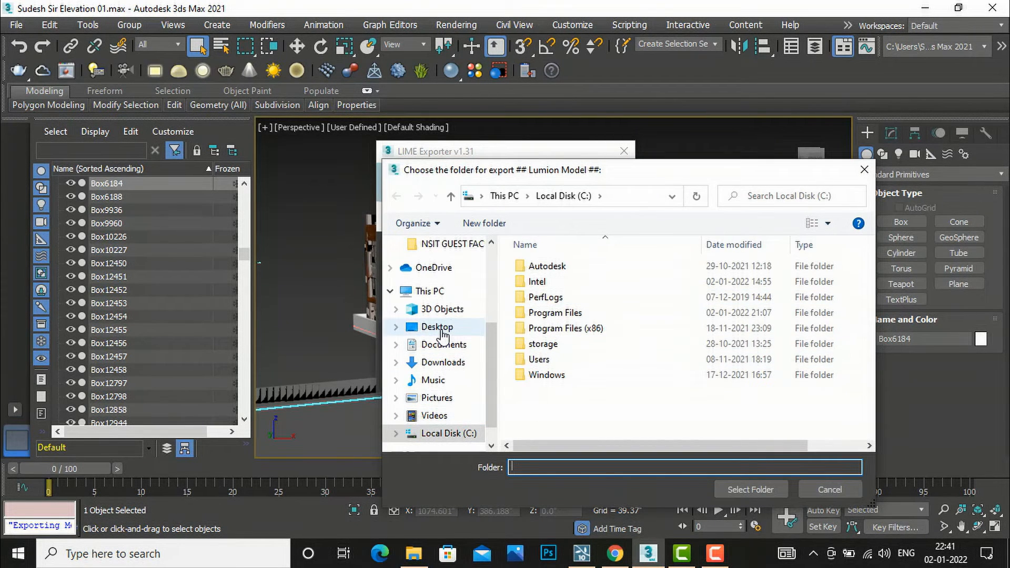
Select the Desktop as the Lime export folder, producing the FBX, then move to Lumion.
click(437, 326)
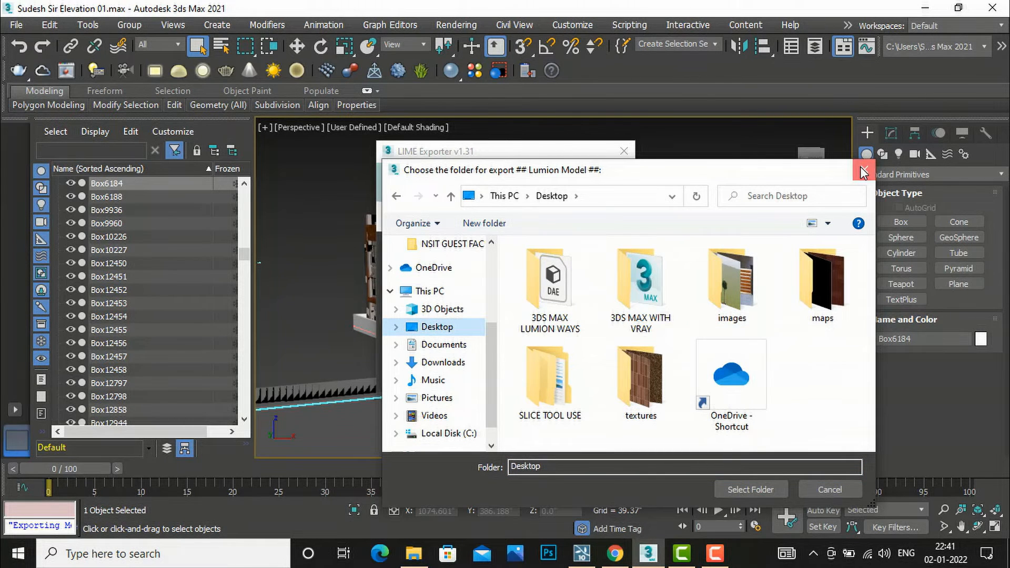
click(864, 170)
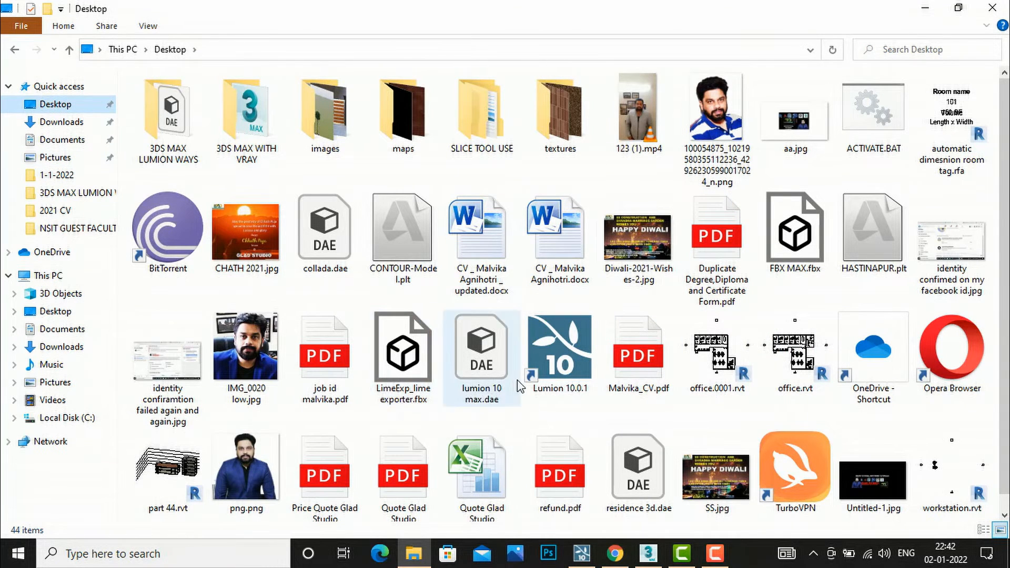
click(647, 554)
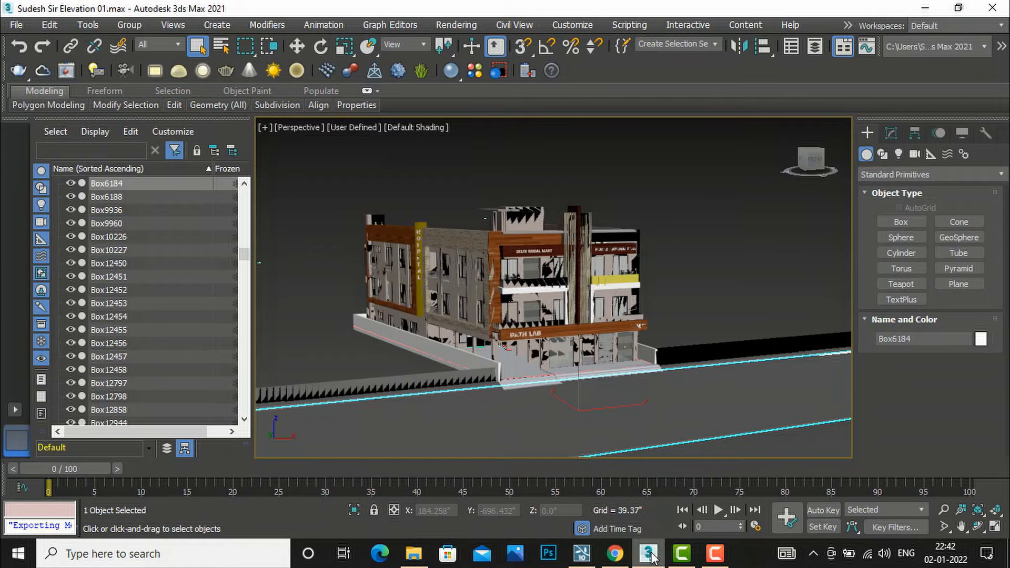
click(581, 552)
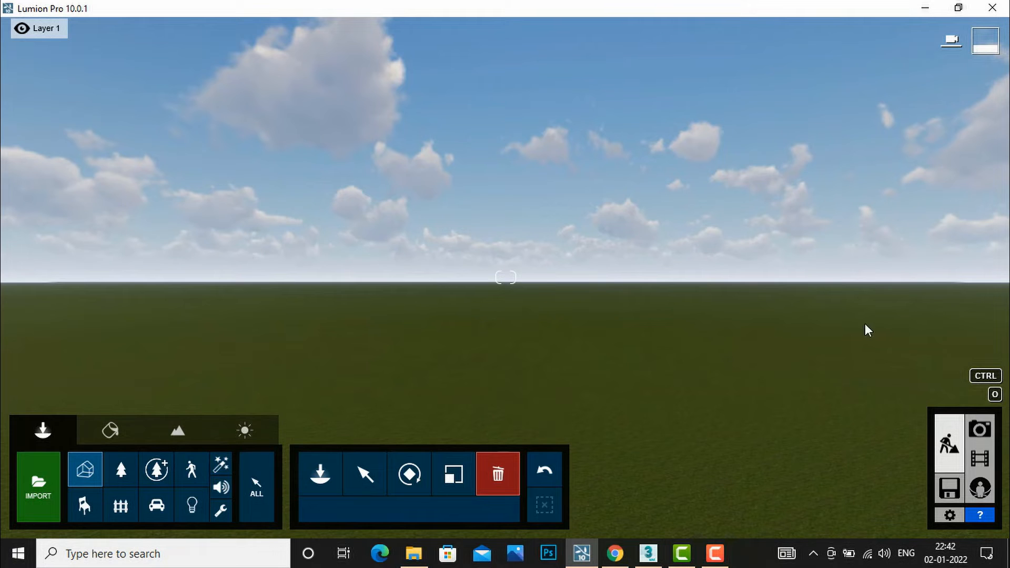
mouse_move(287, 348)
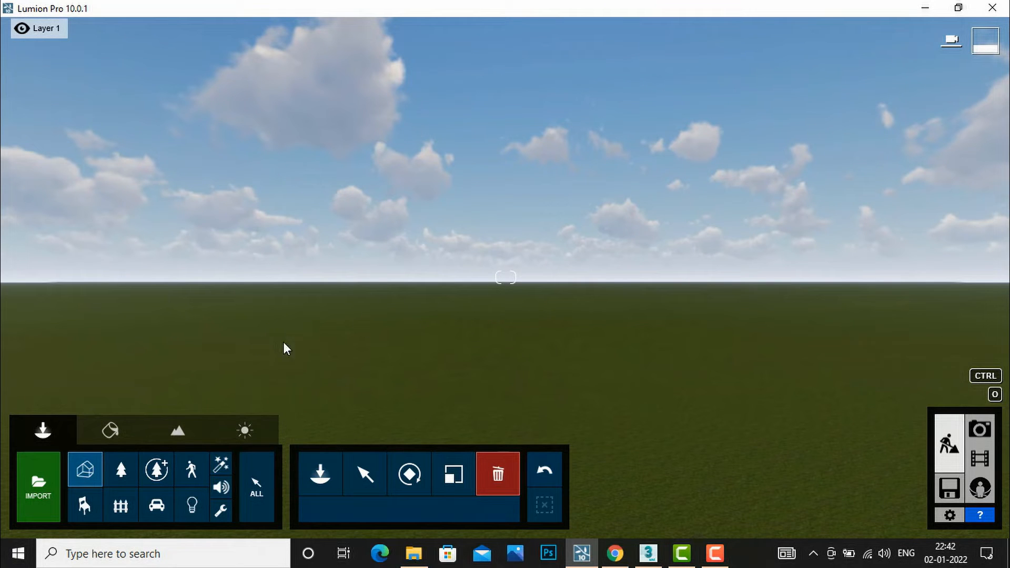
mouse_move(38, 493)
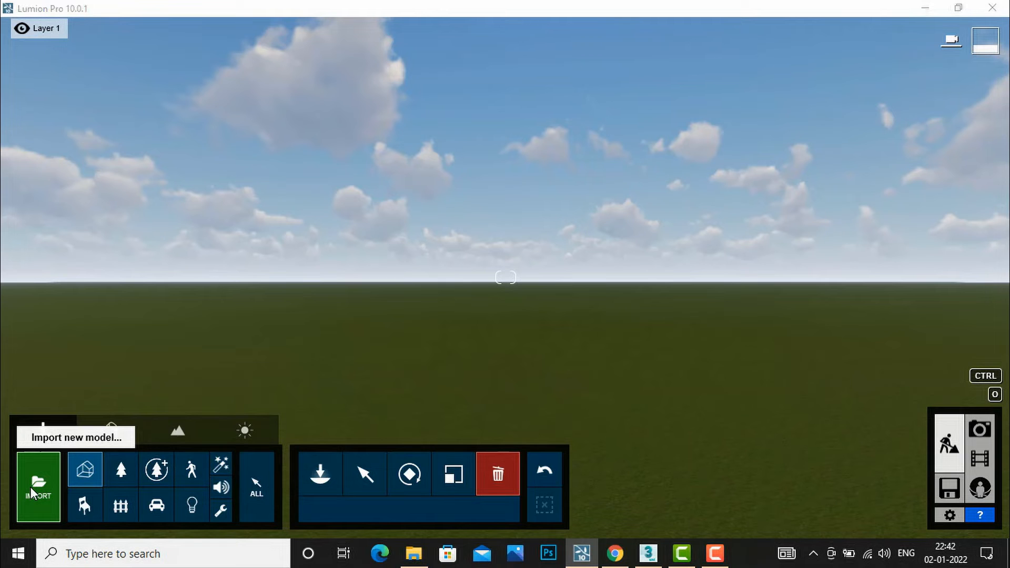
Import LimeExp_lime exporter.fbx from the Desktop into Lumion.
click(38, 487)
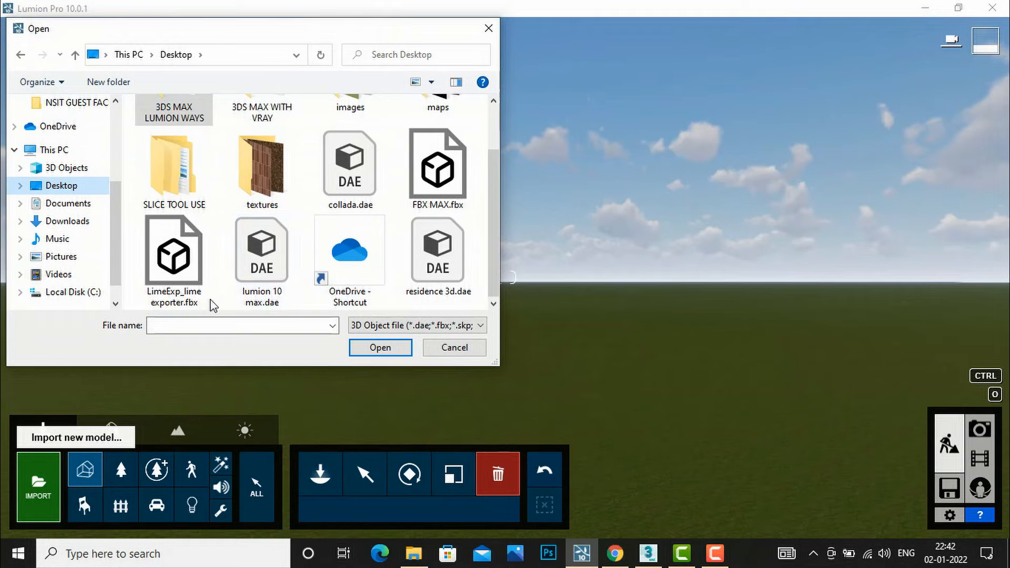
click(173, 252)
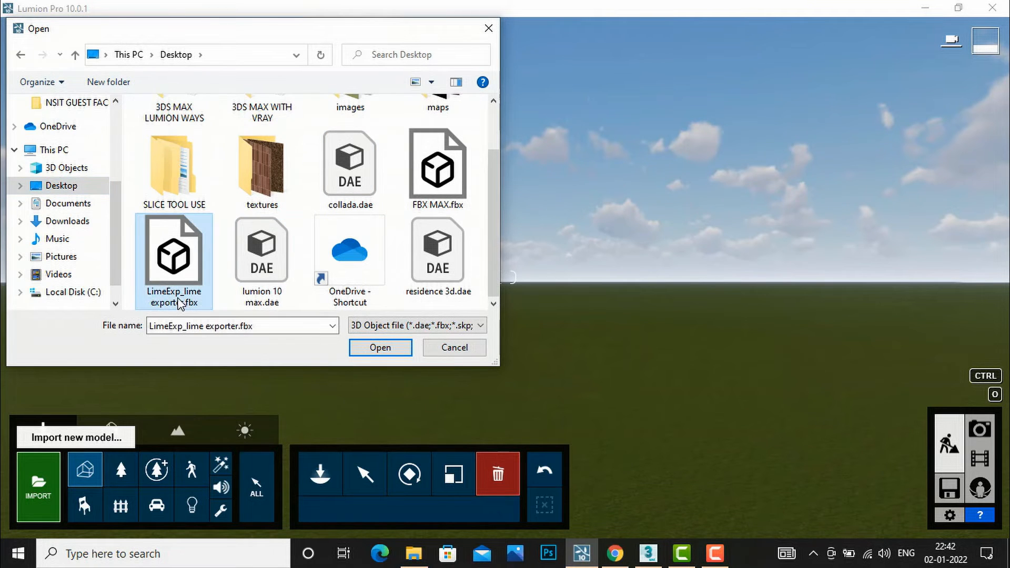
click(380, 347)
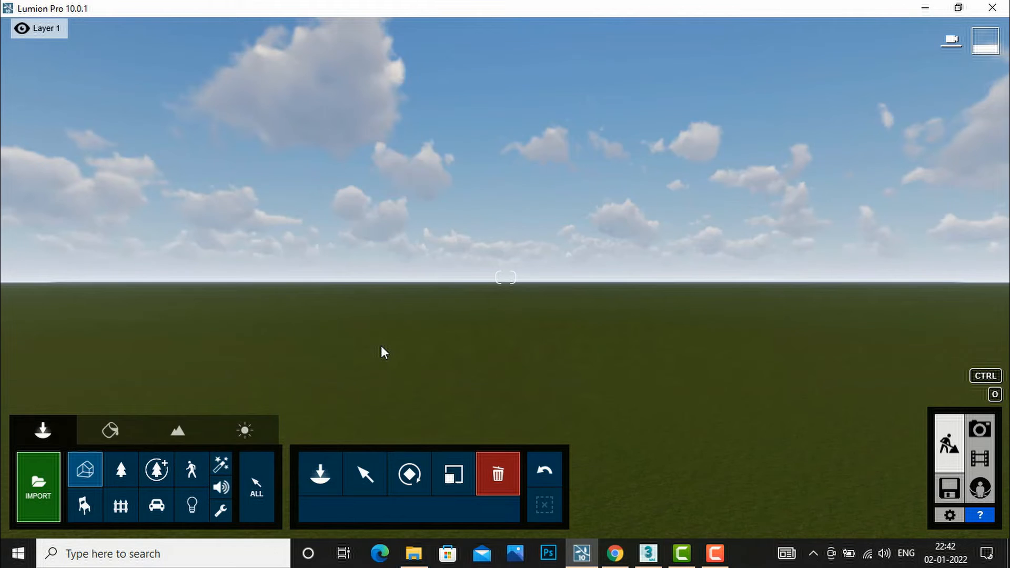
Keep the default name and Main category and confirm importing the FBX building.
click(38, 486)
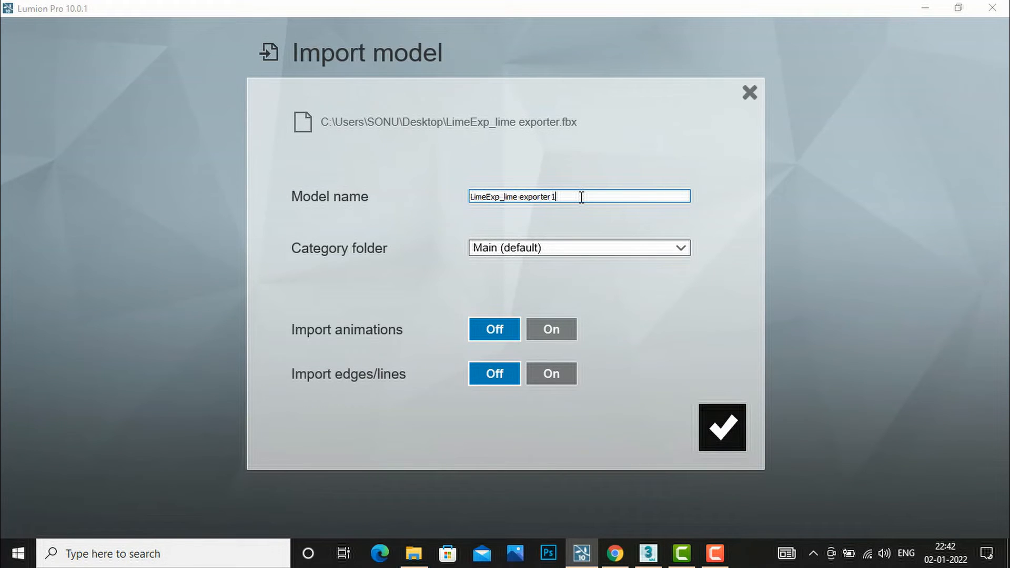
click(721, 427)
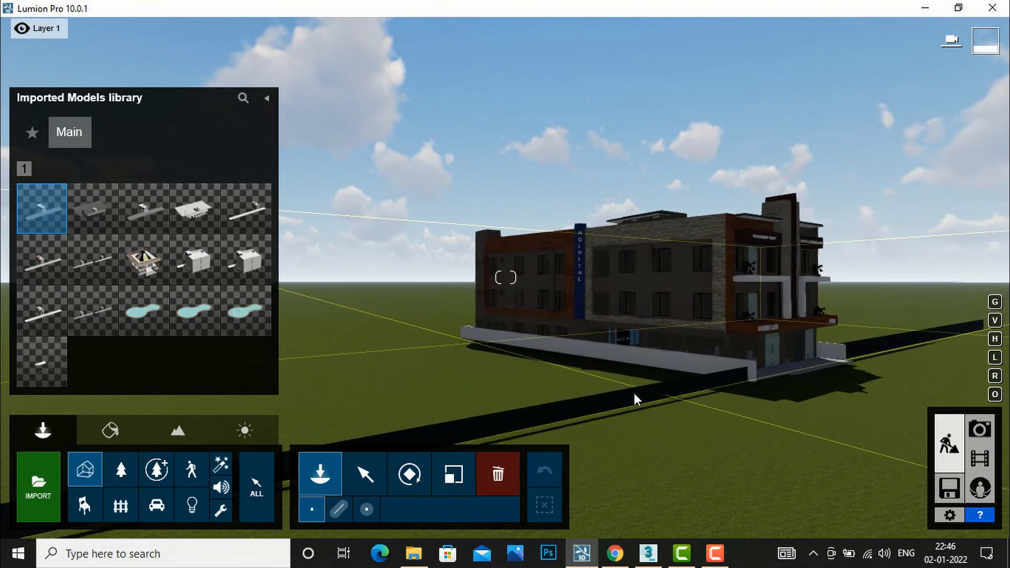
Move the imported building closer to the centre of the Lumion landscape.
drag(634, 400, 466, 413)
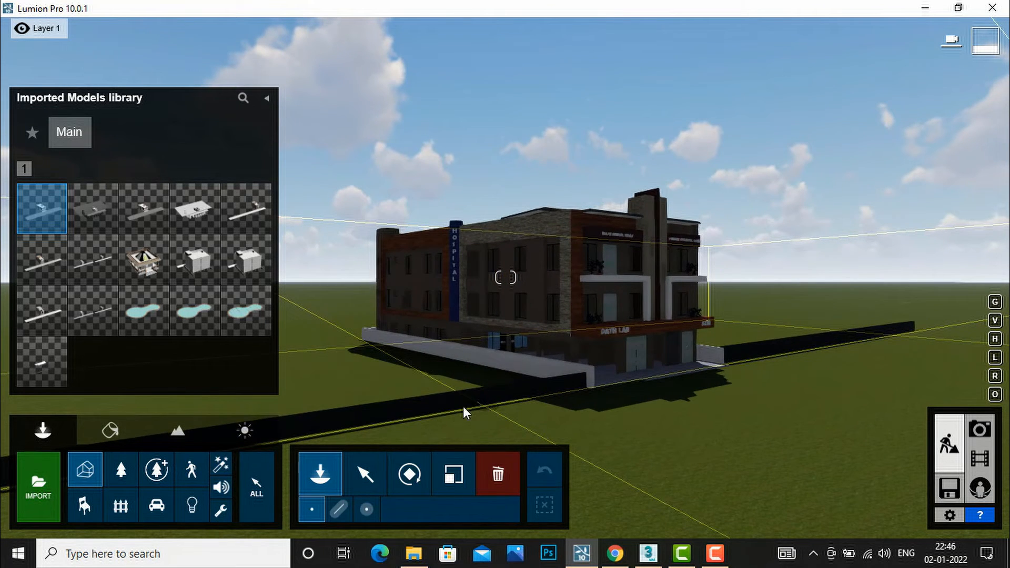